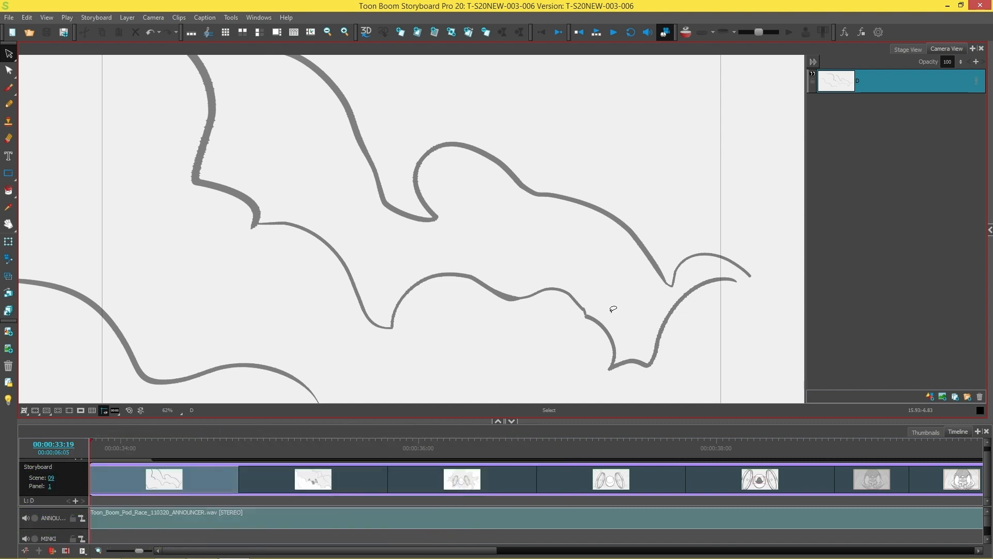
mouse_move(585, 78)
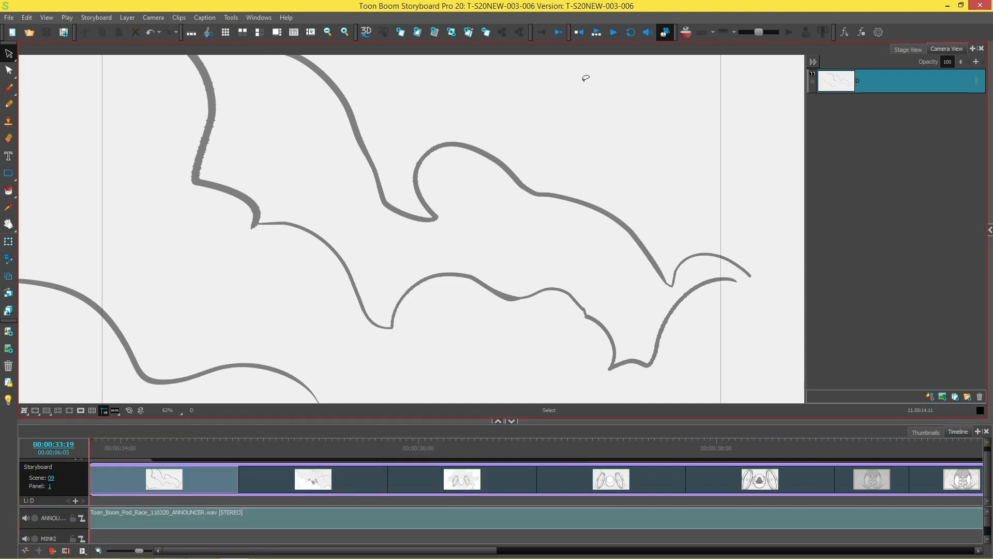
Play through the storyboard and land on the panel with the character in the pod
left_click(611, 32)
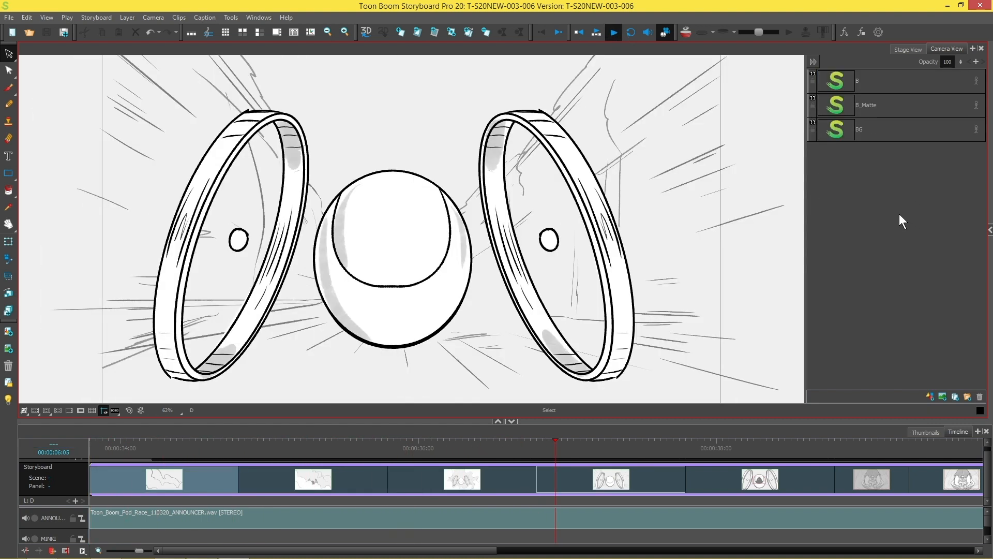
left_click(871, 478)
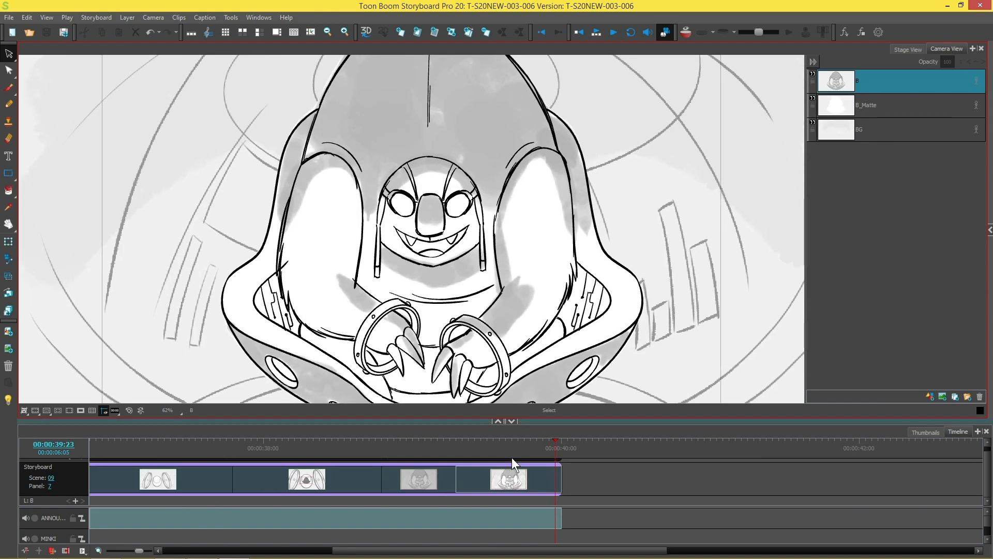
Add a solid gray layer D above the character drawing B and make it active at 50% opacity
left_click(395, 440)
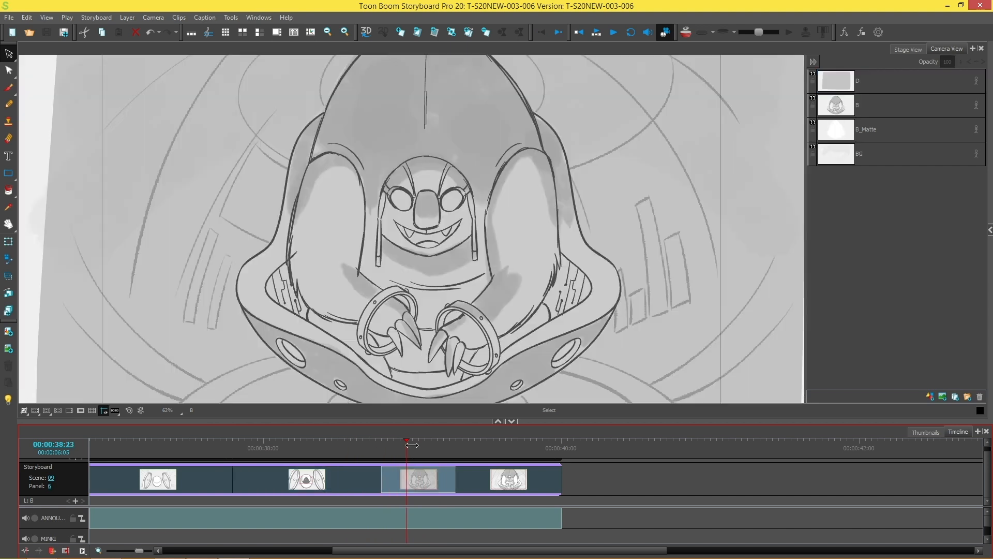
left_click(887, 104)
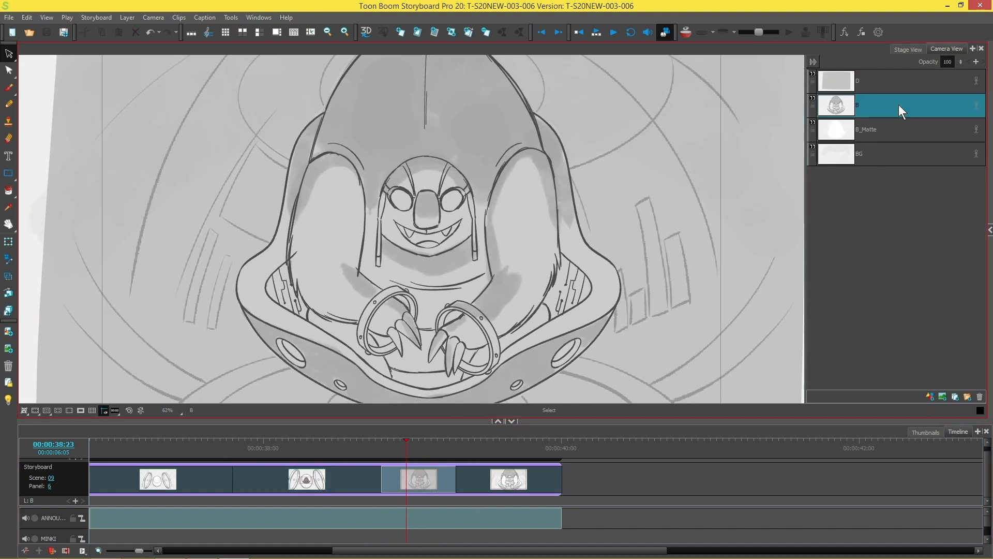
left_click(893, 80)
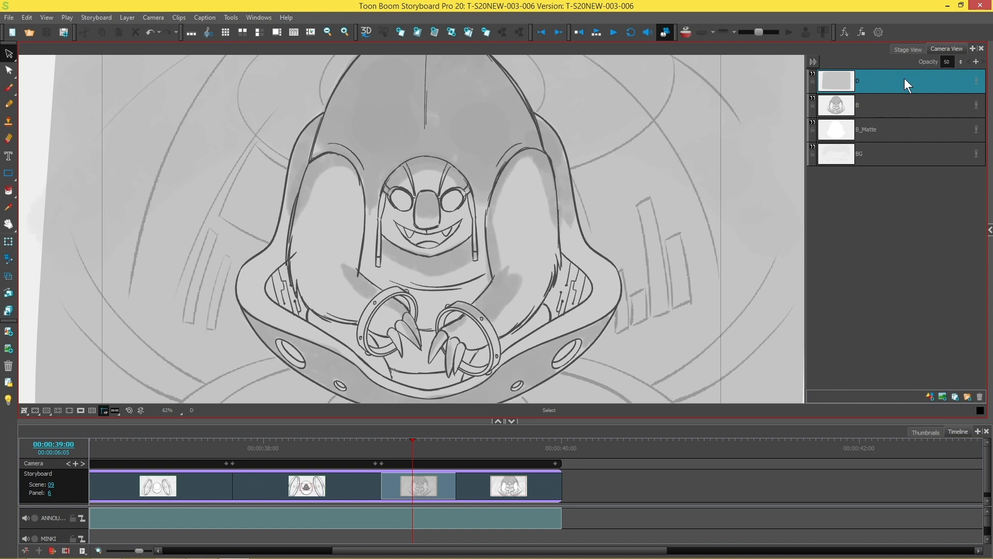
Set layer D's opacity to 100 at the panel's first frame, fully hiding the character
left_click(946, 61)
type("100")
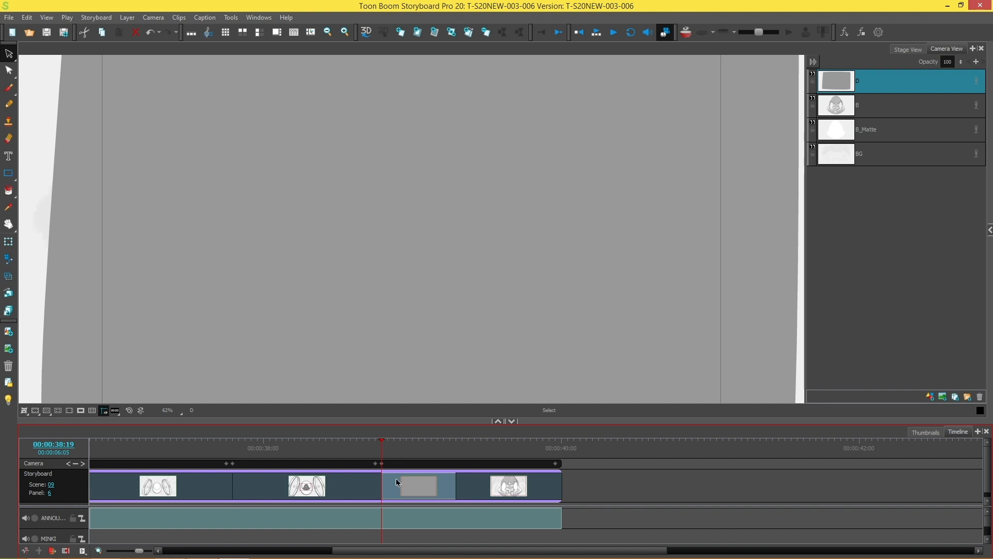
mouse_move(404, 460)
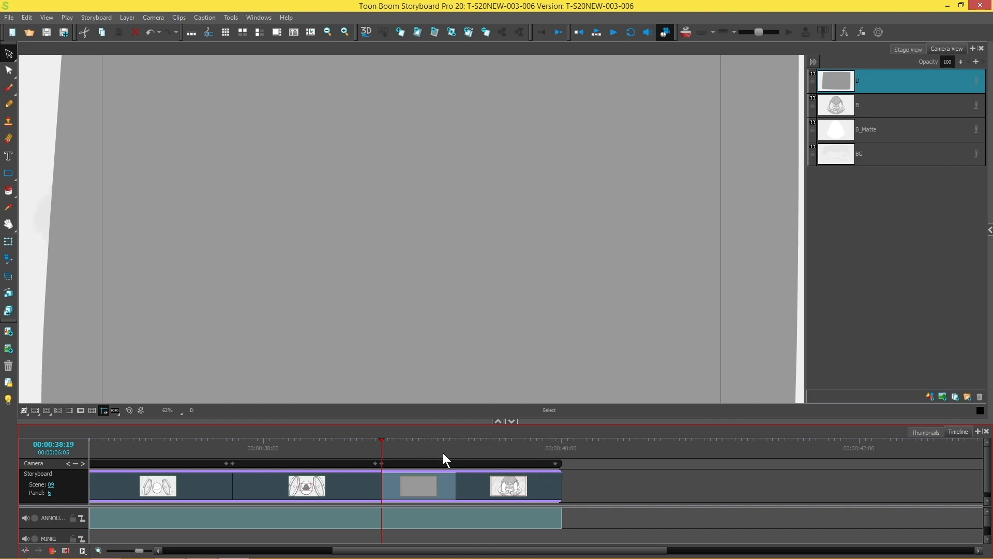
mouse_move(483, 285)
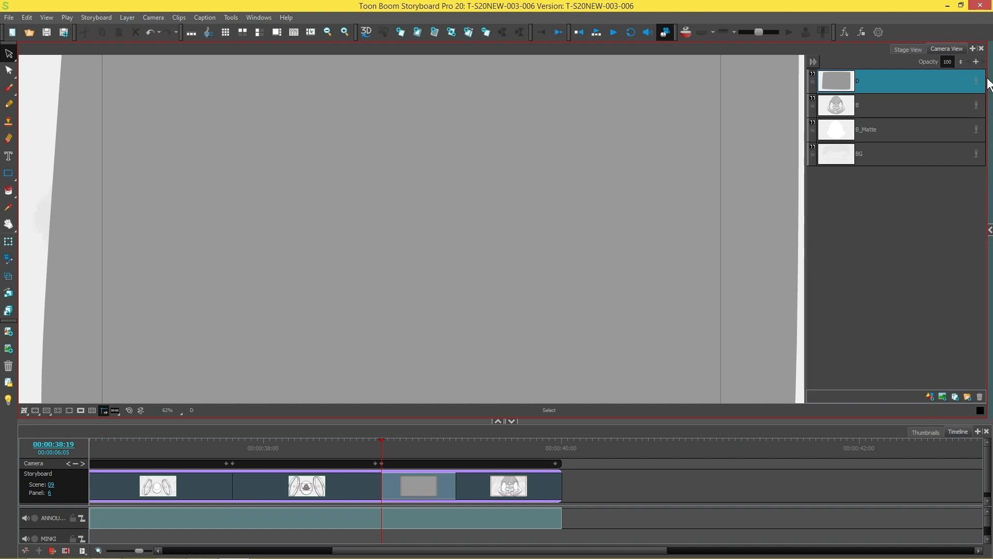
mouse_move(900, 94)
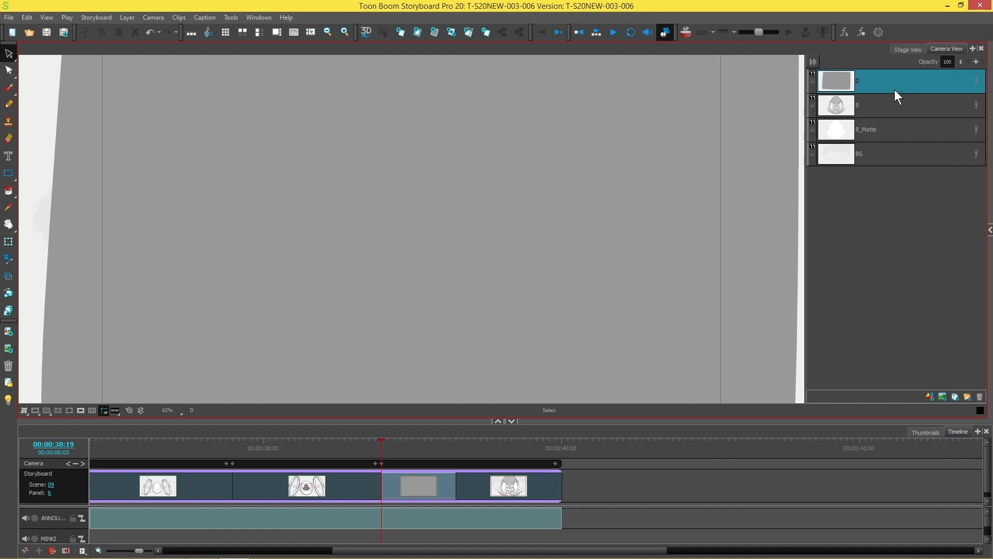
mouse_move(978, 66)
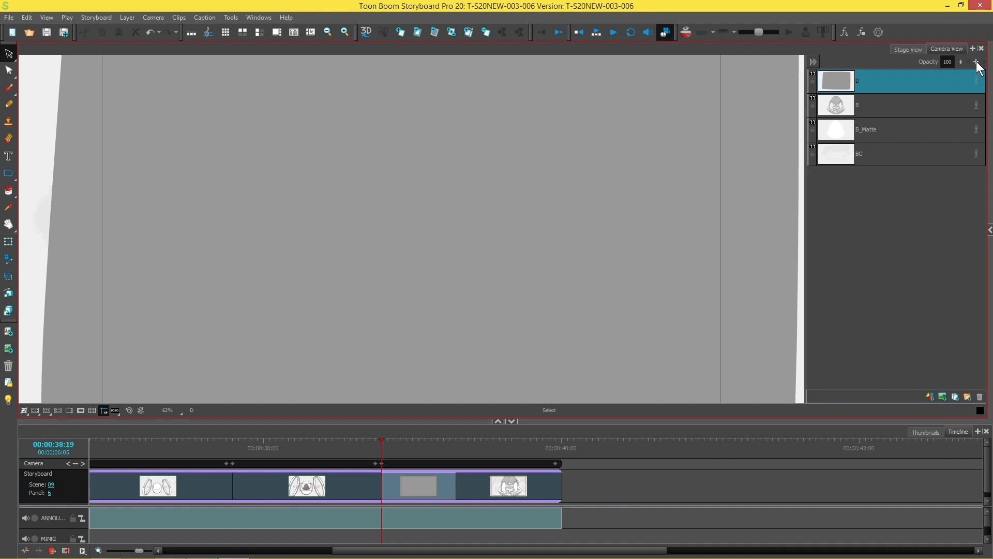
mouse_move(931, 66)
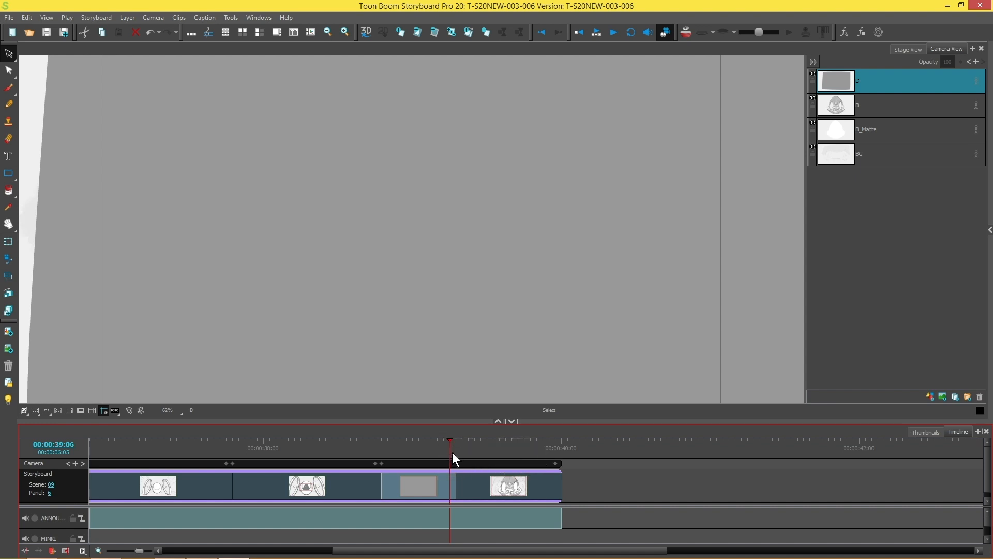
mouse_move(572, 395)
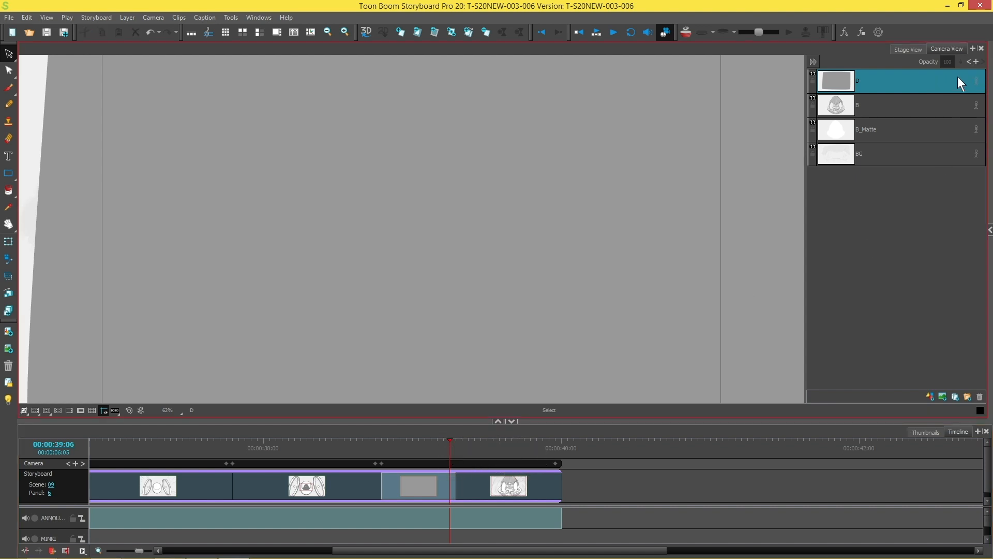
mouse_move(978, 66)
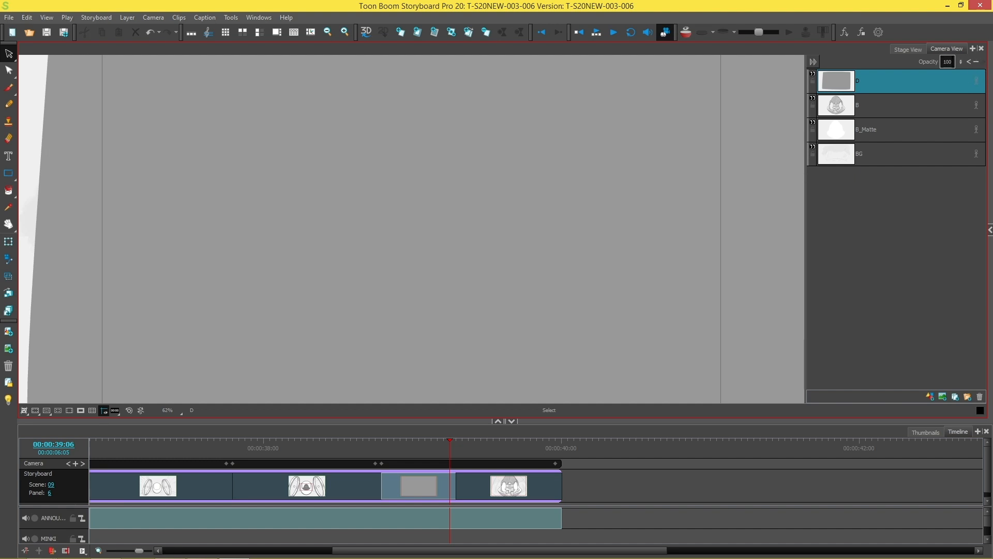
At a later frame, select the overlay's opacity value of 100 for retyping
triple_click(947, 61)
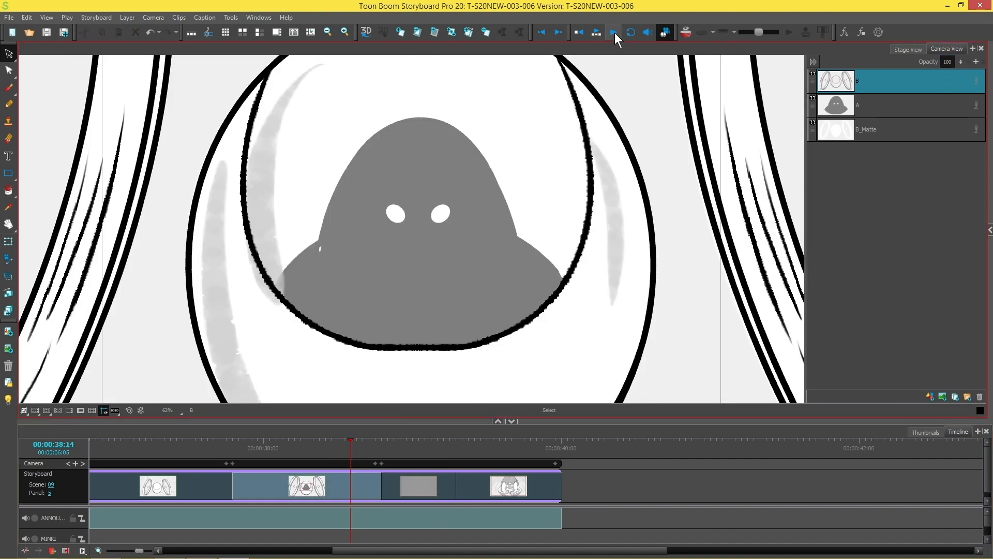
Play back the panels to preview the gray overlay fading over the character
left_click(610, 32)
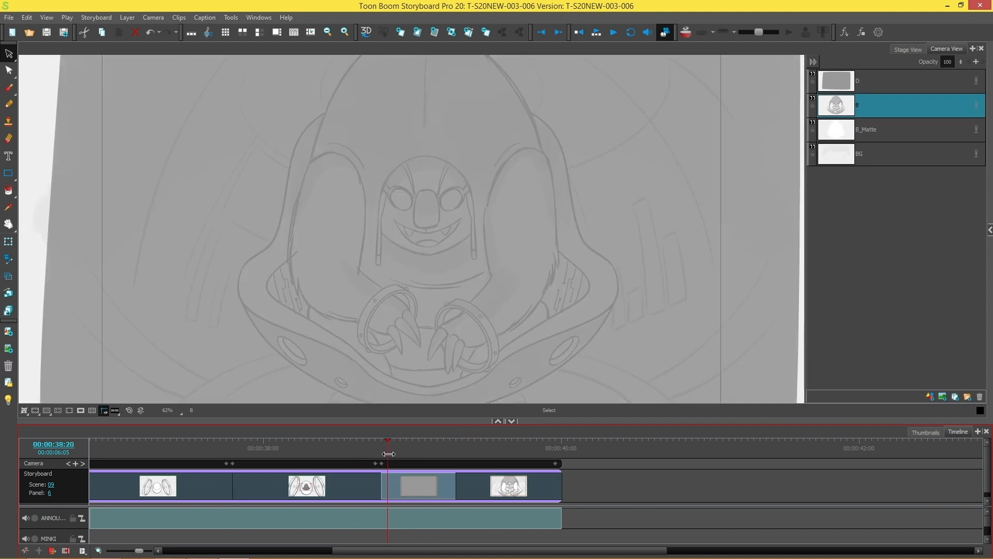
mouse_move(396, 455)
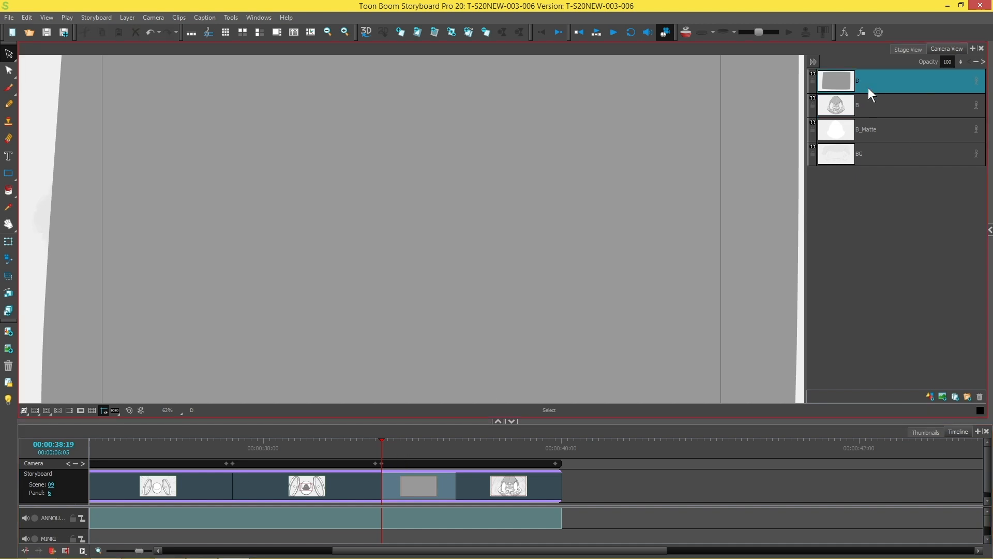
mouse_move(929, 92)
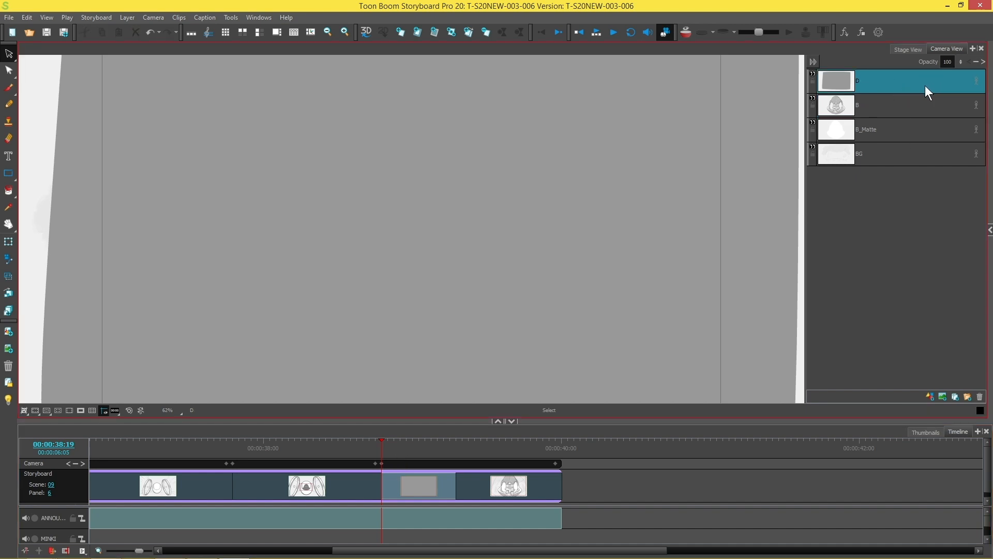
mouse_move(981, 70)
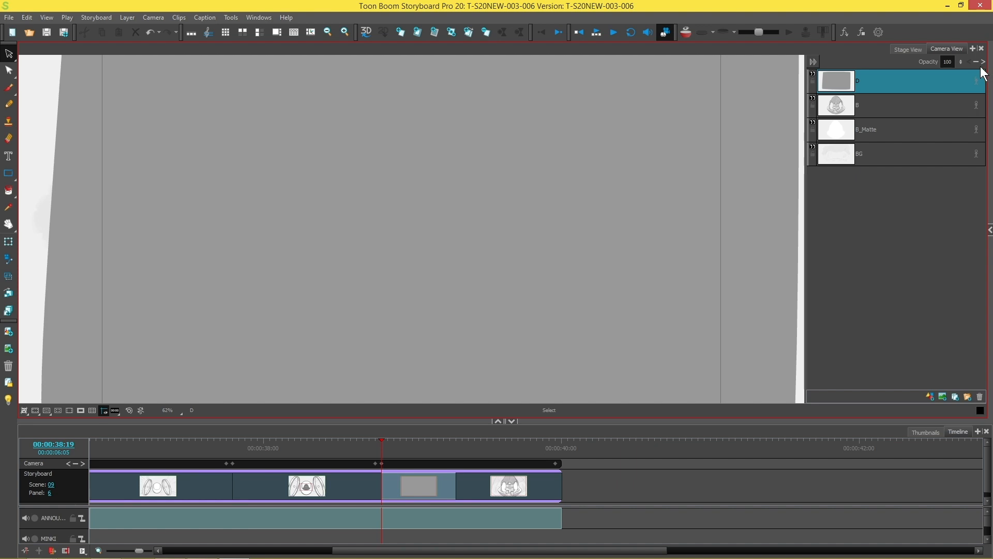
mouse_move(981, 68)
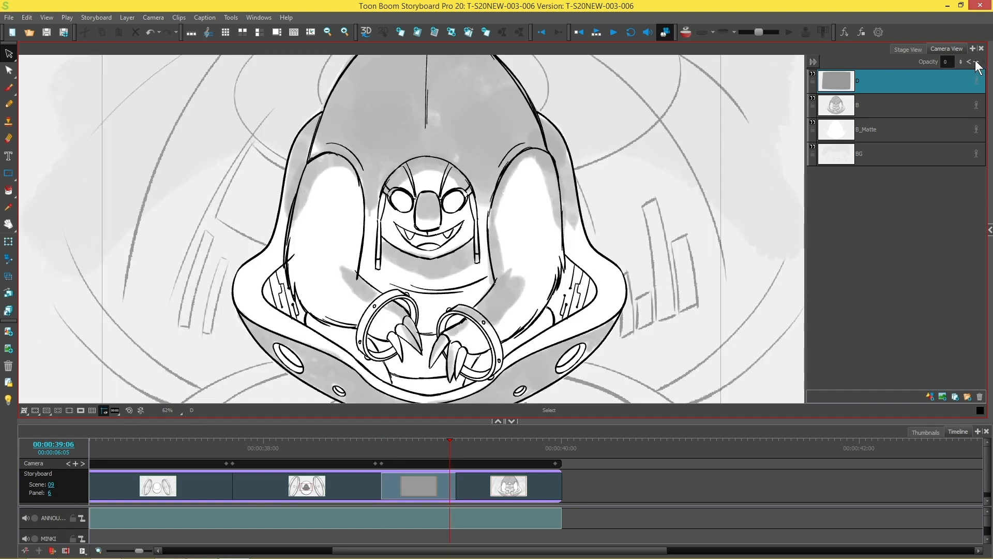
Keyframe layer D's opacity at 0 on the later frame, revealing the character
left_click(976, 61)
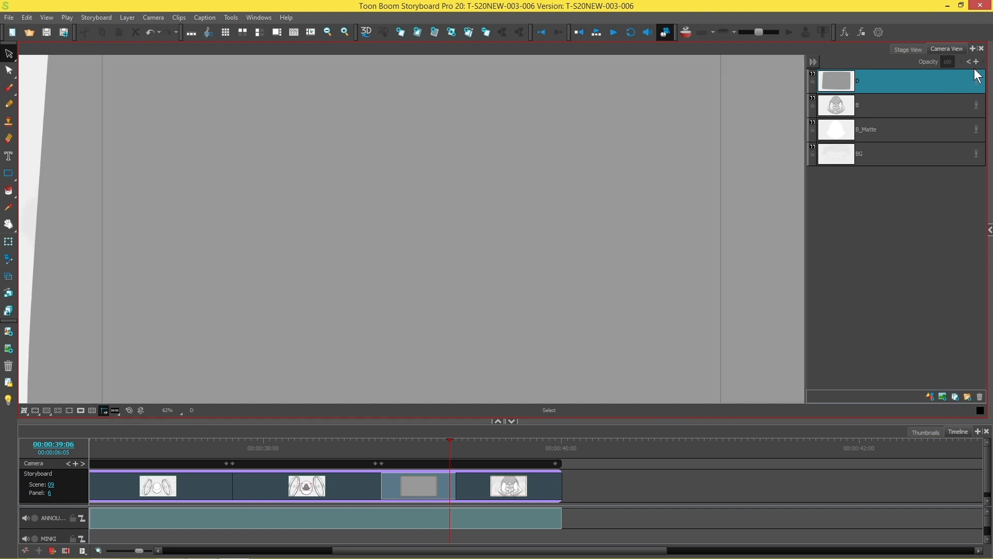
mouse_move(973, 81)
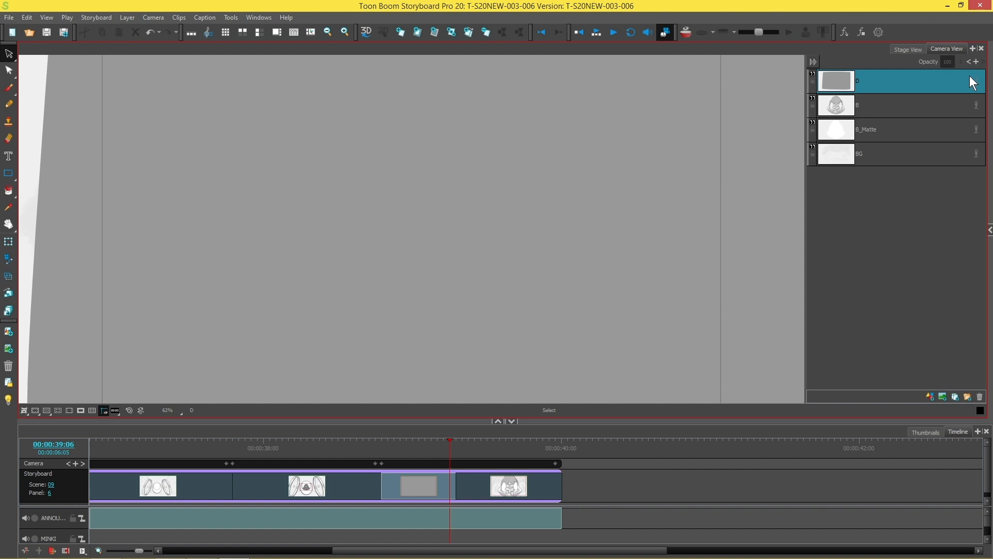
mouse_move(890, 309)
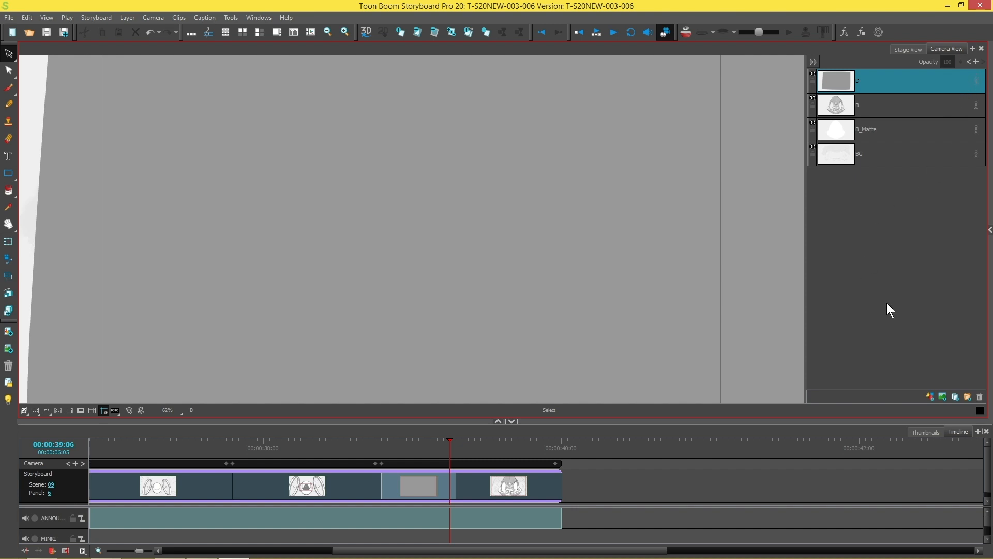